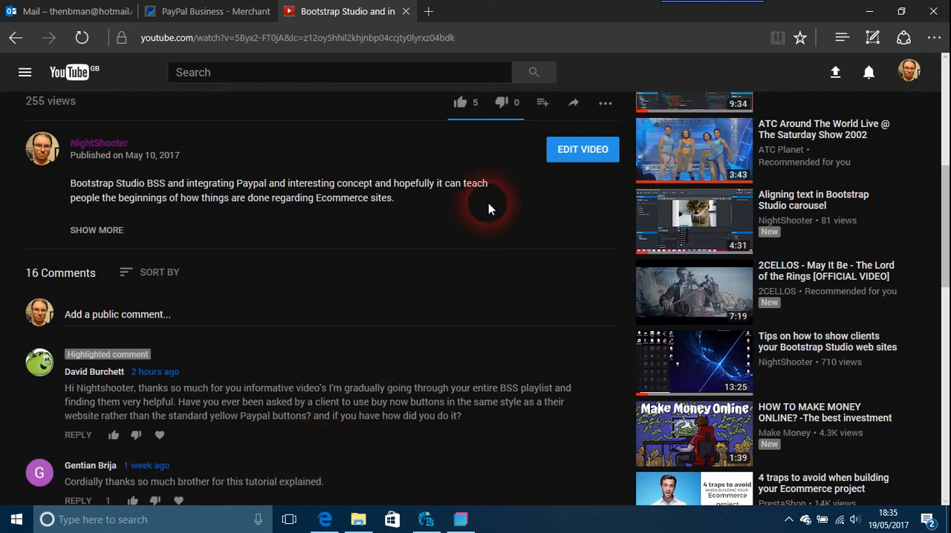
pyautogui.moveTo(353, 115)
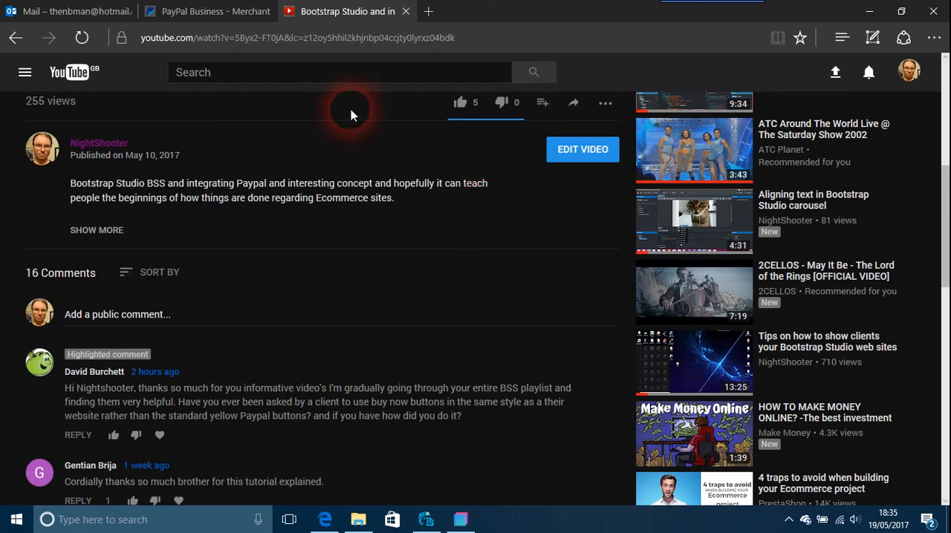
pyautogui.moveTo(472, 363)
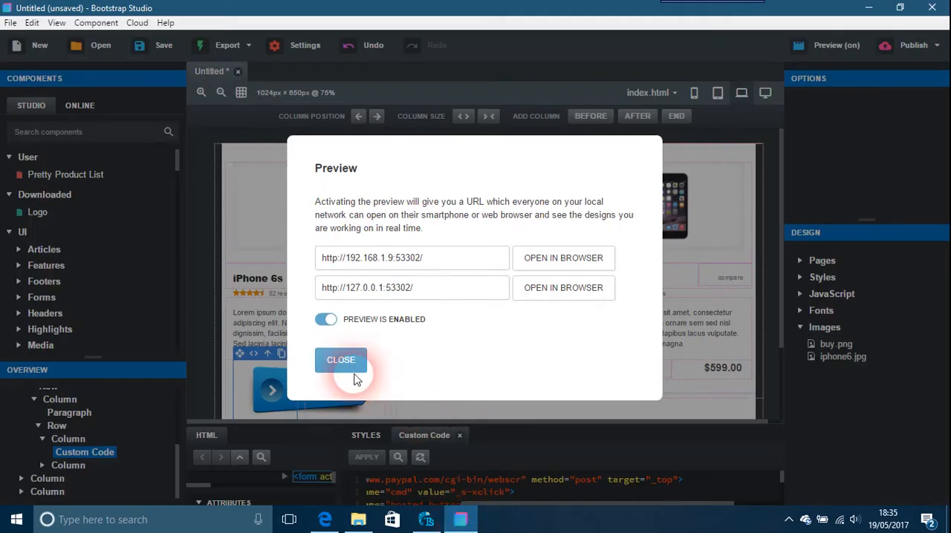
# Step: Dismiss the preview notice to reveal the custom Buy Now image, then return to YouTube
pyautogui.click(341, 359)
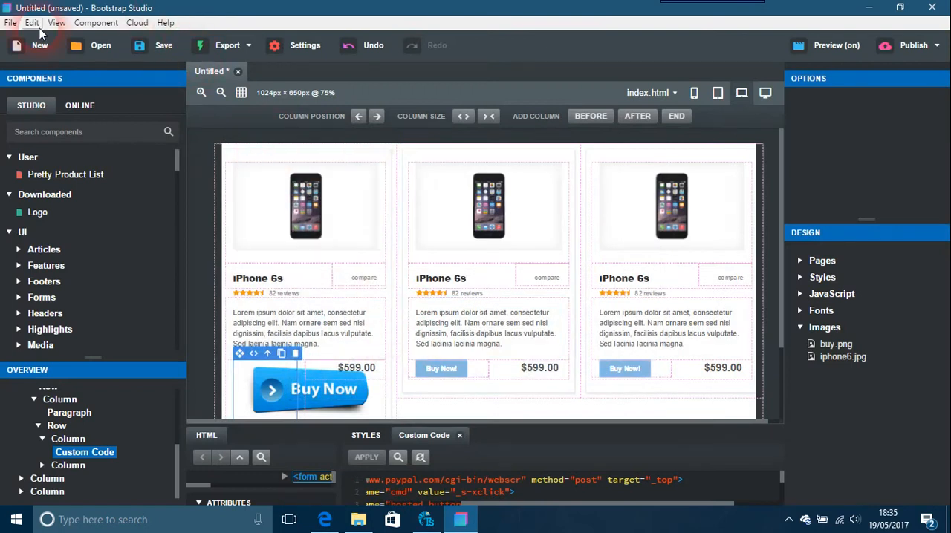
pyautogui.click(40, 45)
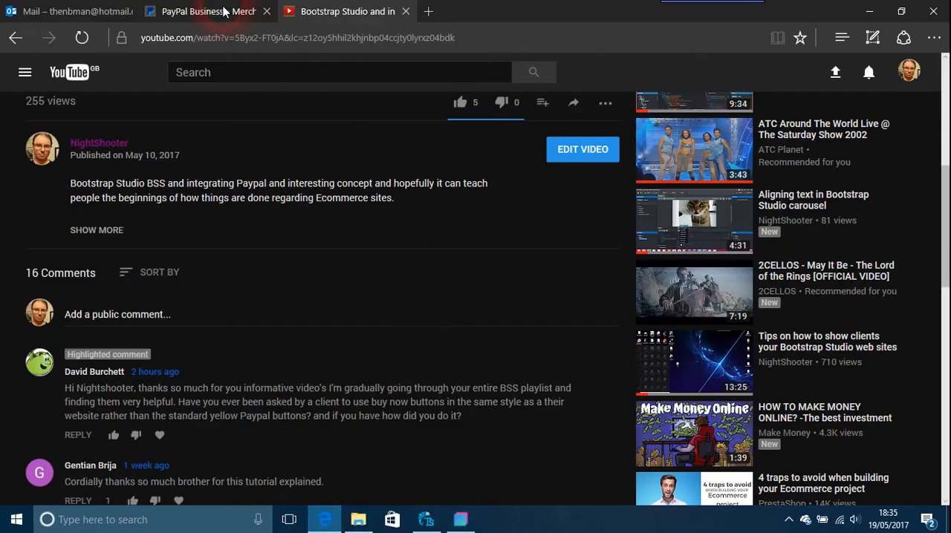
# Step: Log in to the PayPal Business account with its password
pyautogui.click(200, 12)
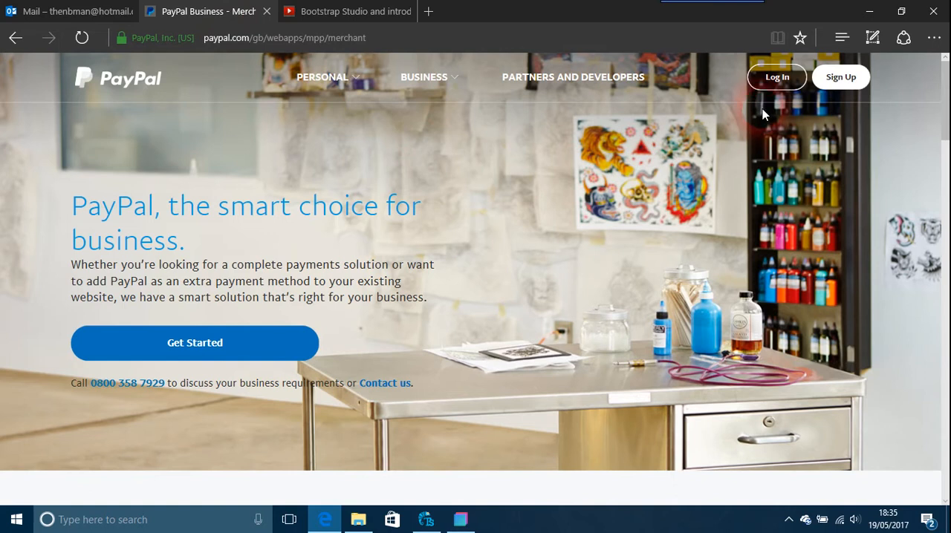
pyautogui.click(776, 76)
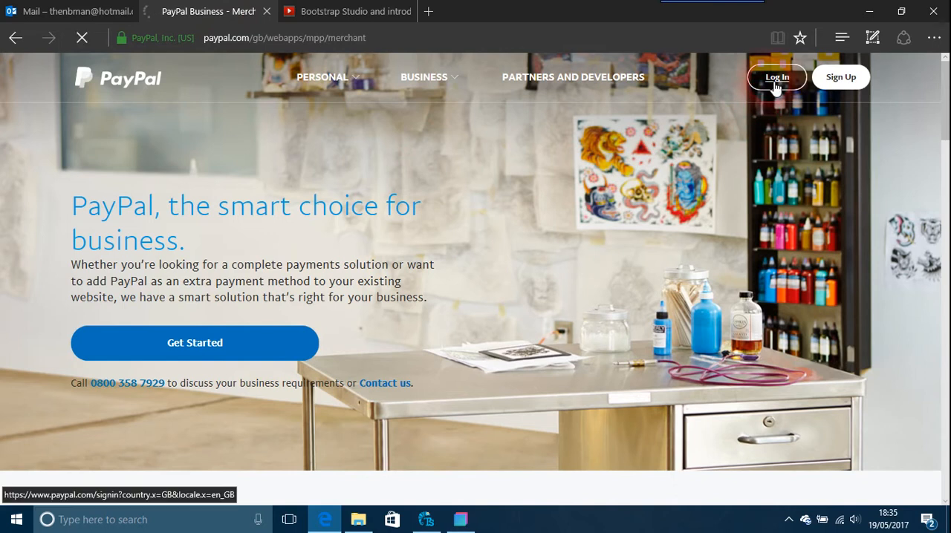
pyautogui.click(776, 77)
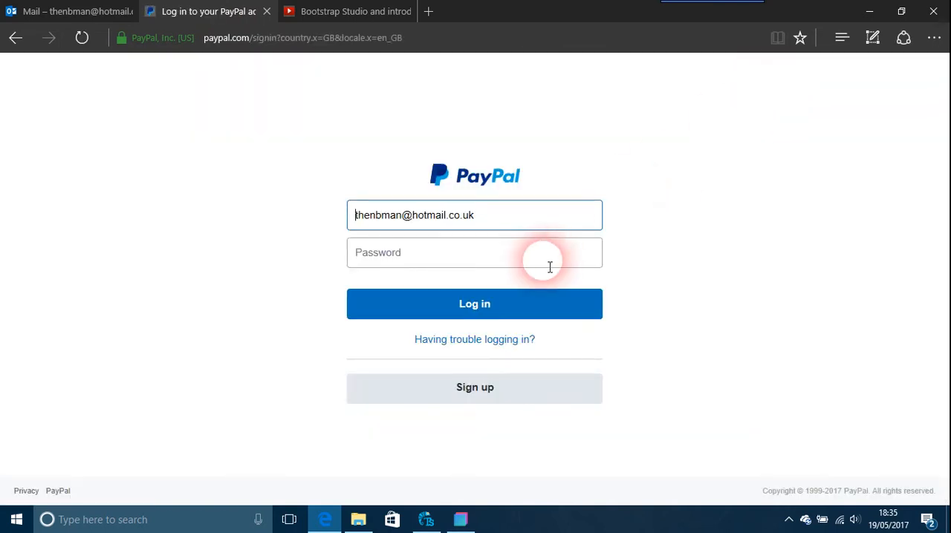
pyautogui.write('•••••')
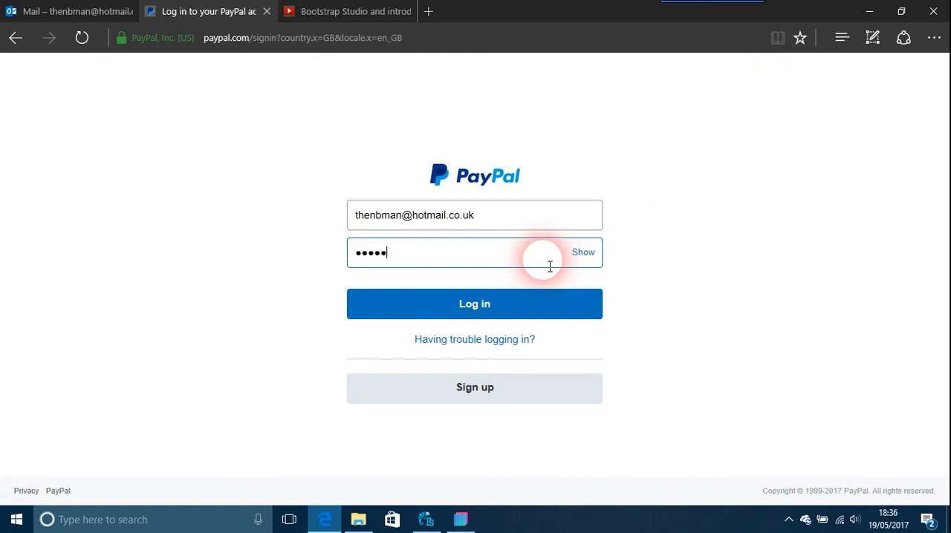
pyautogui.click(475, 304)
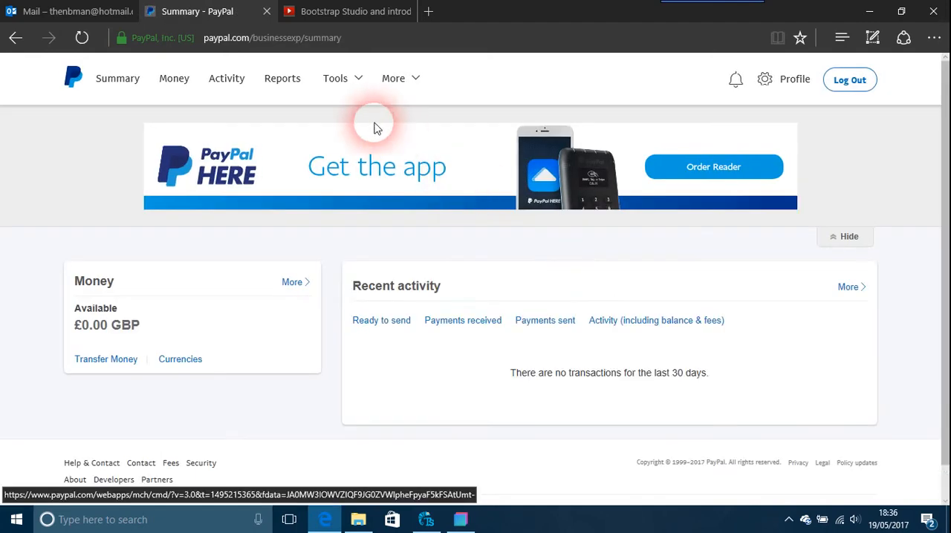
# Step: From Tools > Business Set-up, expand 'Create payment buttons using HTML' and start creating a button
pyautogui.click(335, 78)
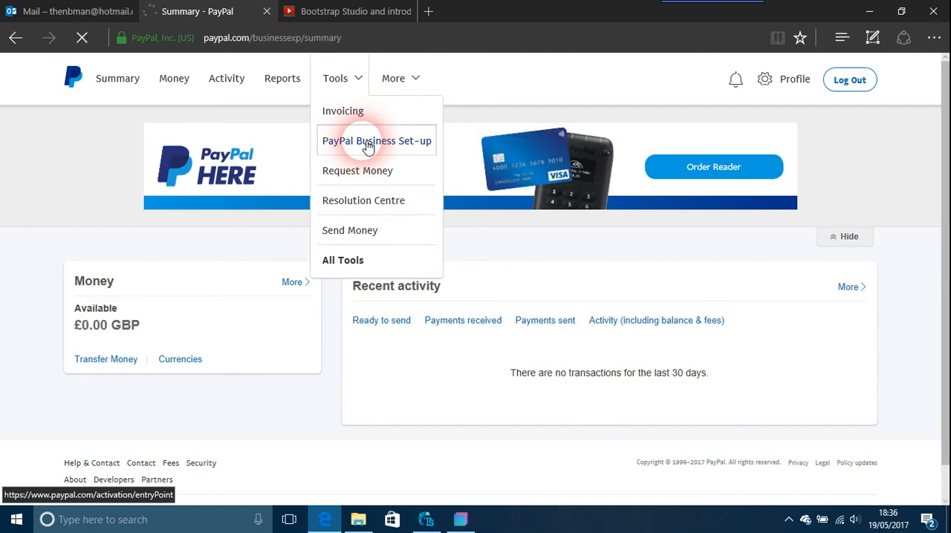
pyautogui.click(377, 140)
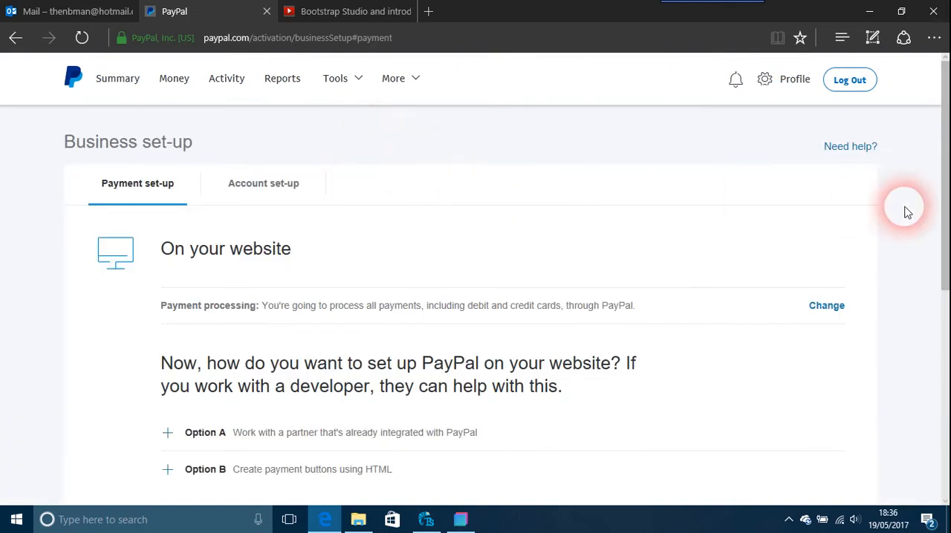
pyautogui.scroll(-3)
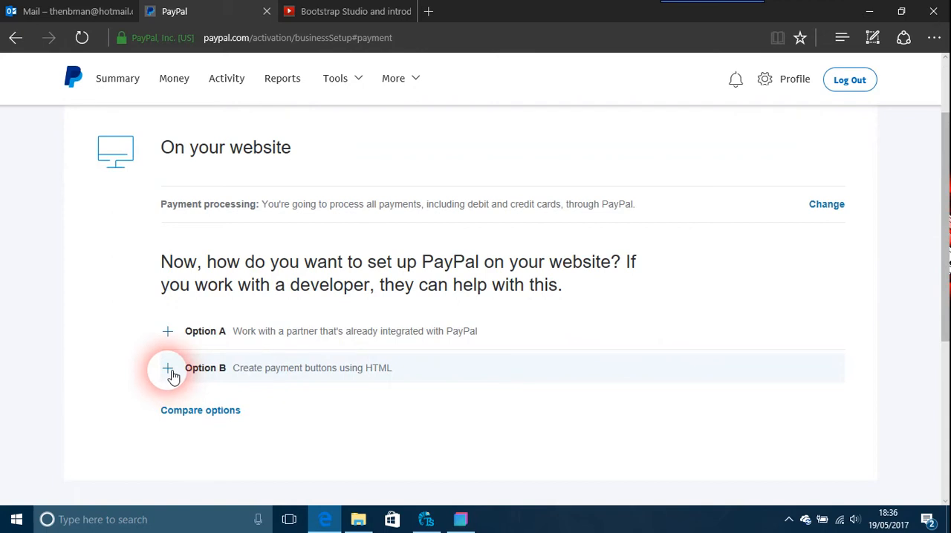
pyautogui.click(167, 368)
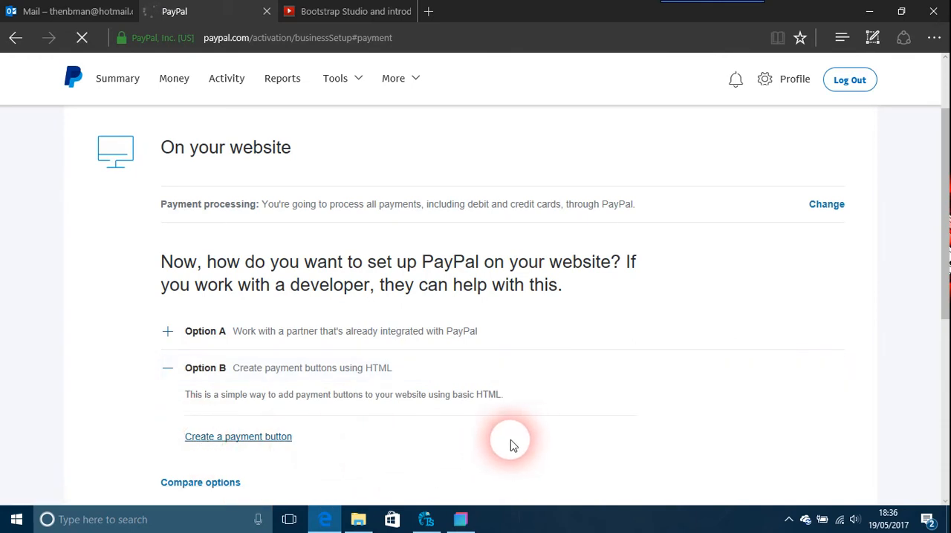
pyautogui.click(238, 436)
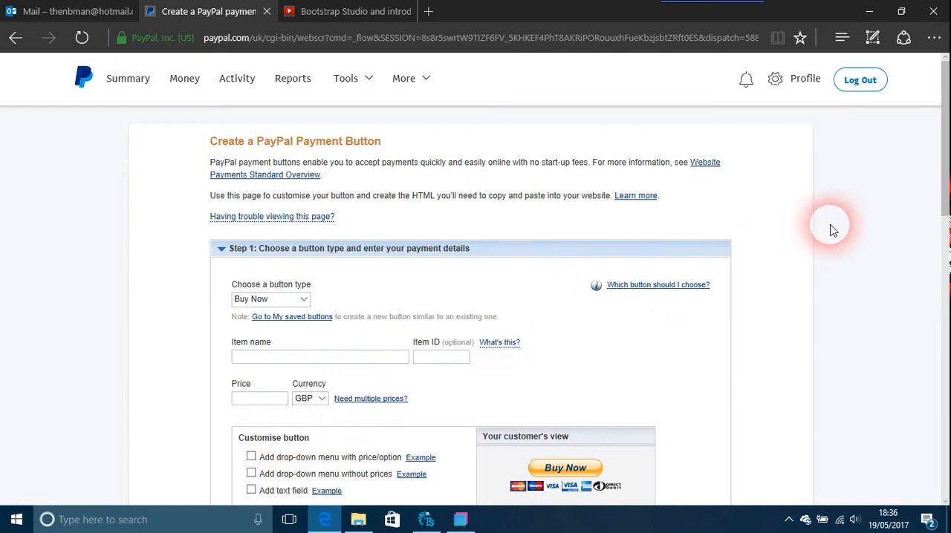
pyautogui.moveTo(300, 314)
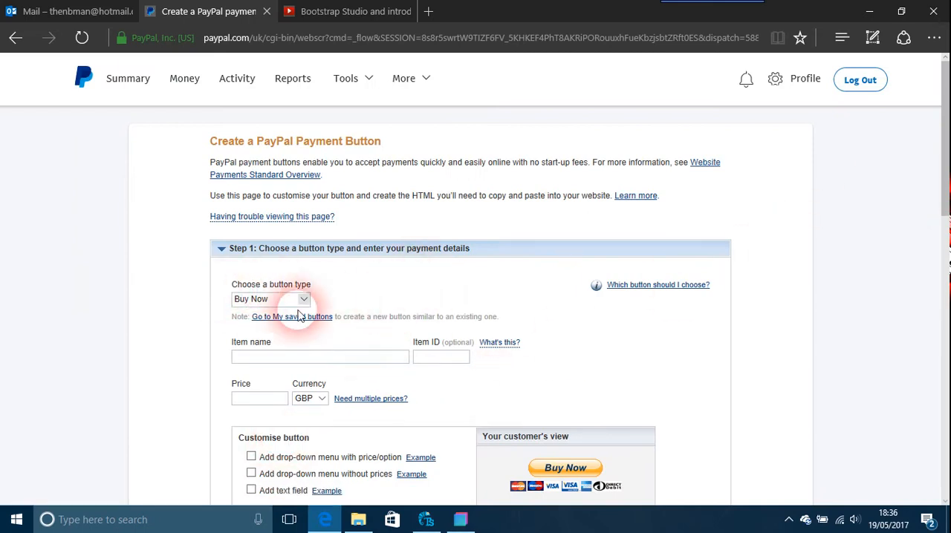
pyautogui.moveTo(599, 323)
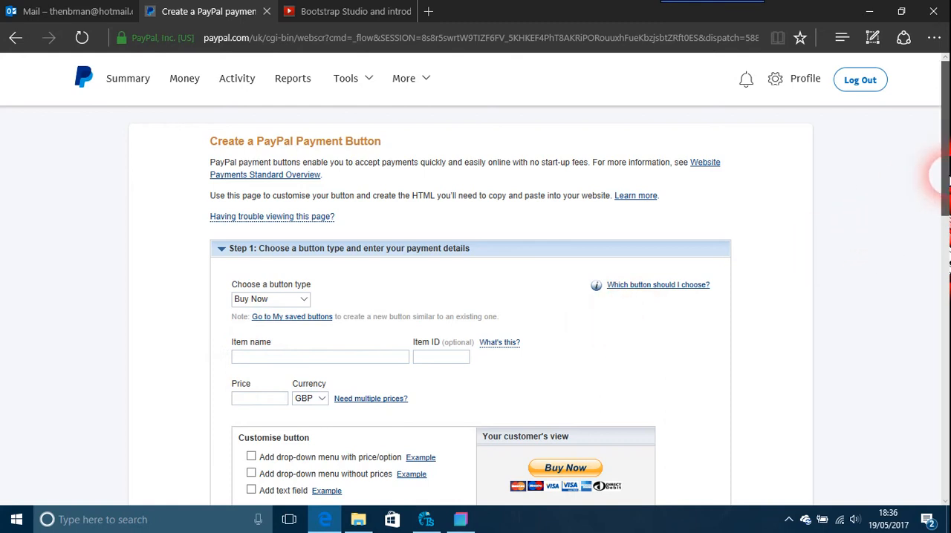
pyautogui.scroll(-3)
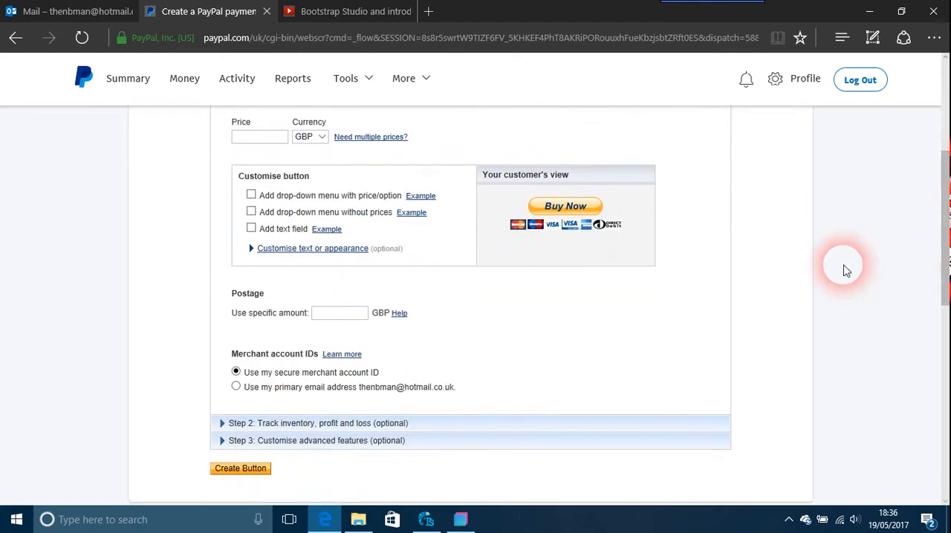
pyautogui.moveTo(550, 222)
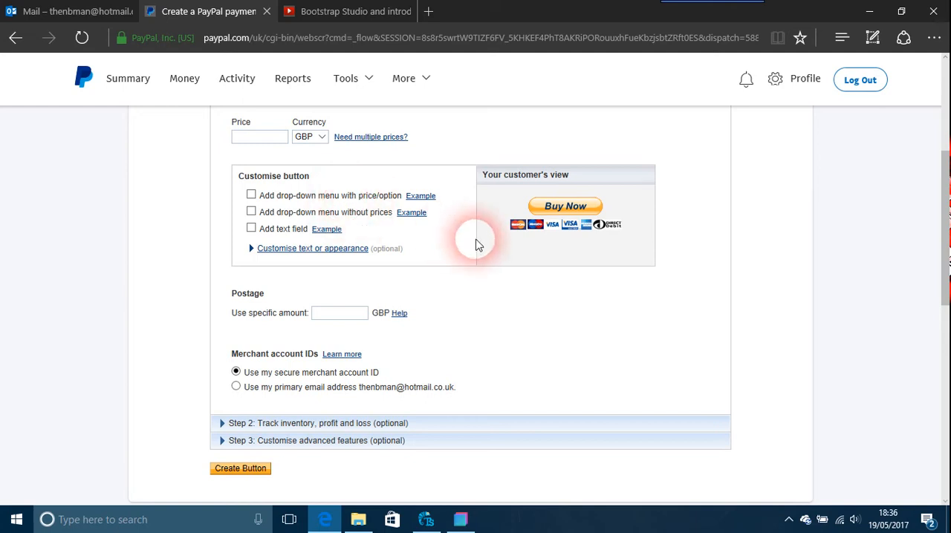
pyautogui.moveTo(570, 269)
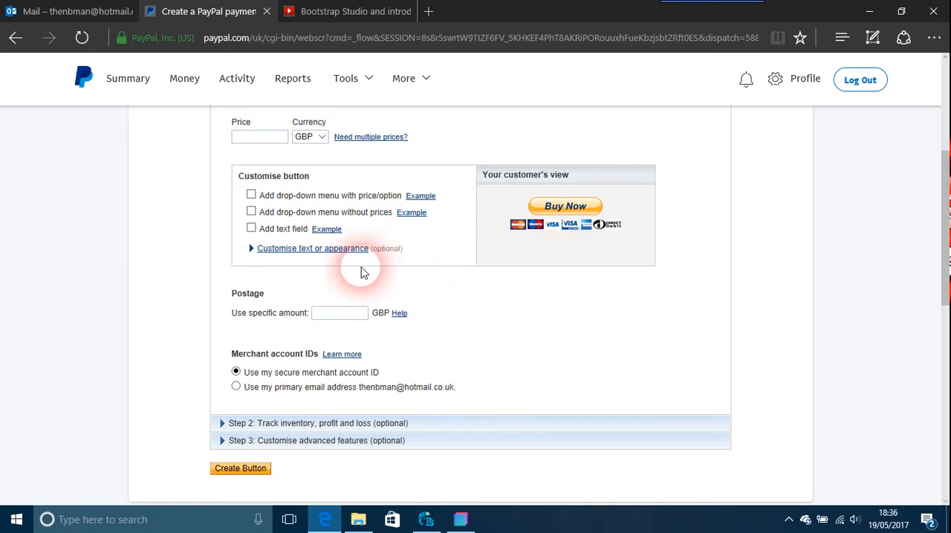
pyautogui.moveTo(335, 252)
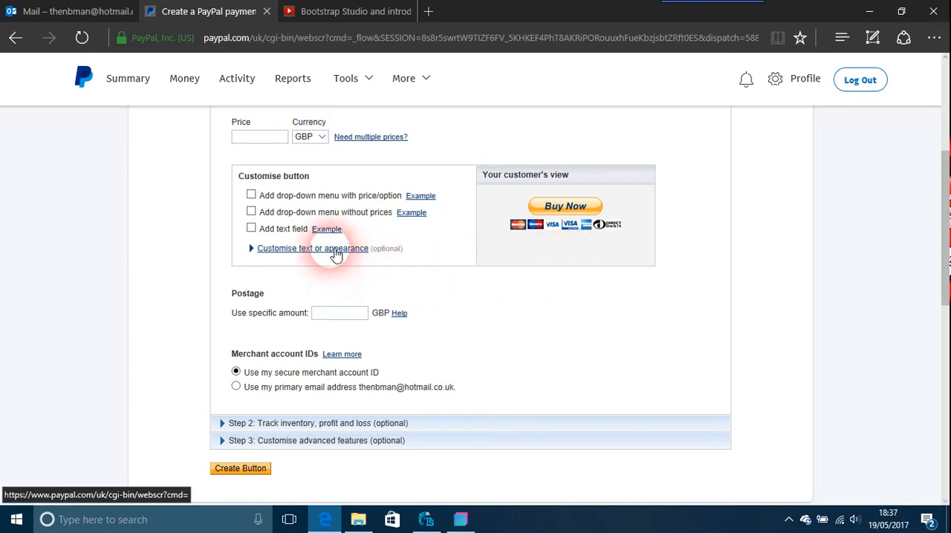
# Step: Choose a custom button image in the appearance options, then create the Buy Now button
pyautogui.click(312, 248)
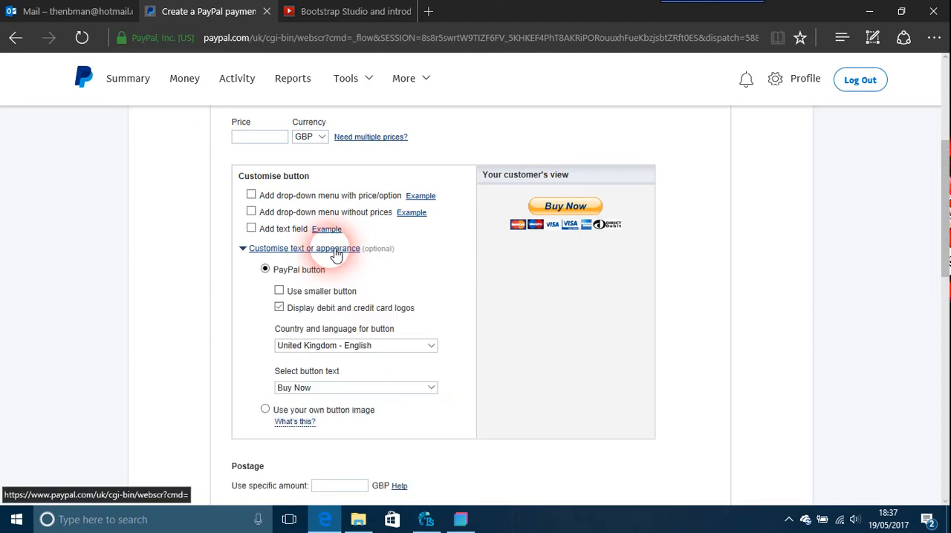
pyautogui.moveTo(327, 394)
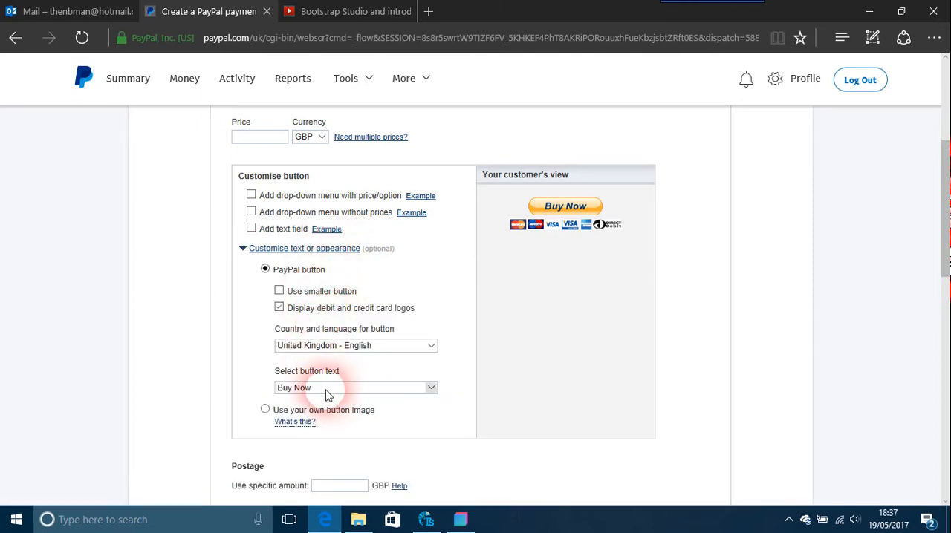
pyautogui.moveTo(356, 449)
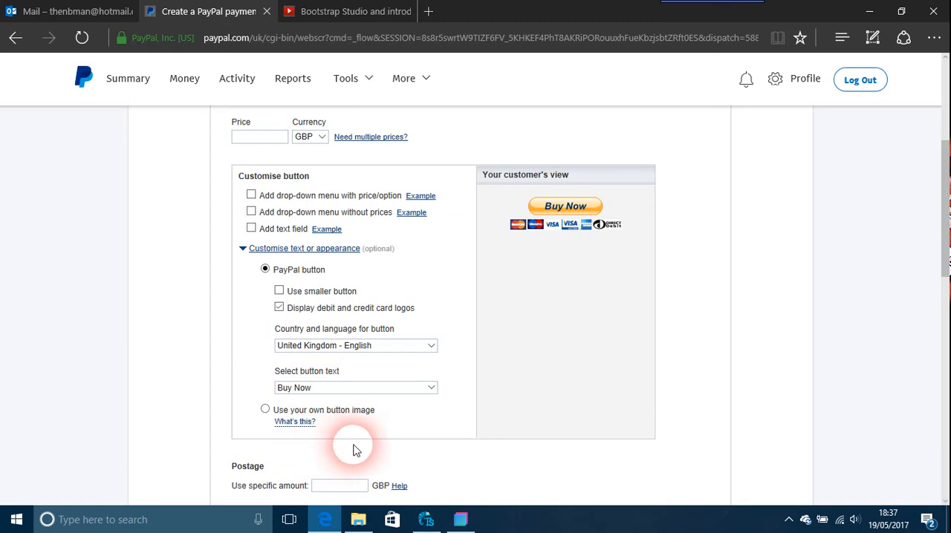
pyautogui.moveTo(270, 416)
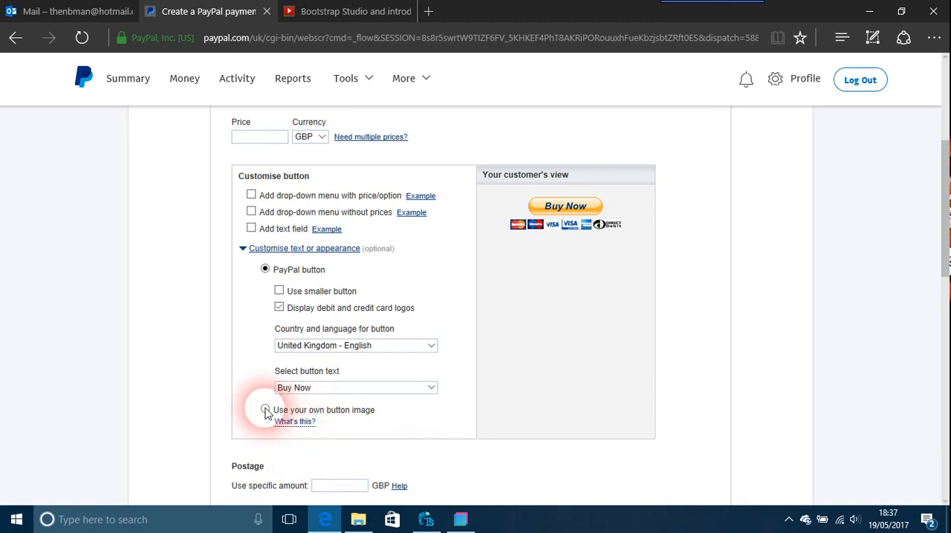
pyautogui.click(265, 410)
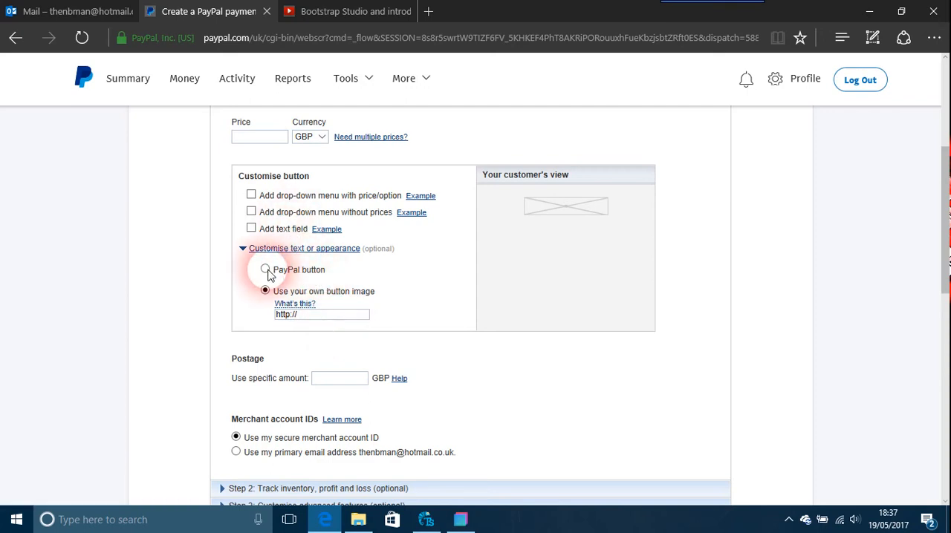
pyautogui.click(266, 269)
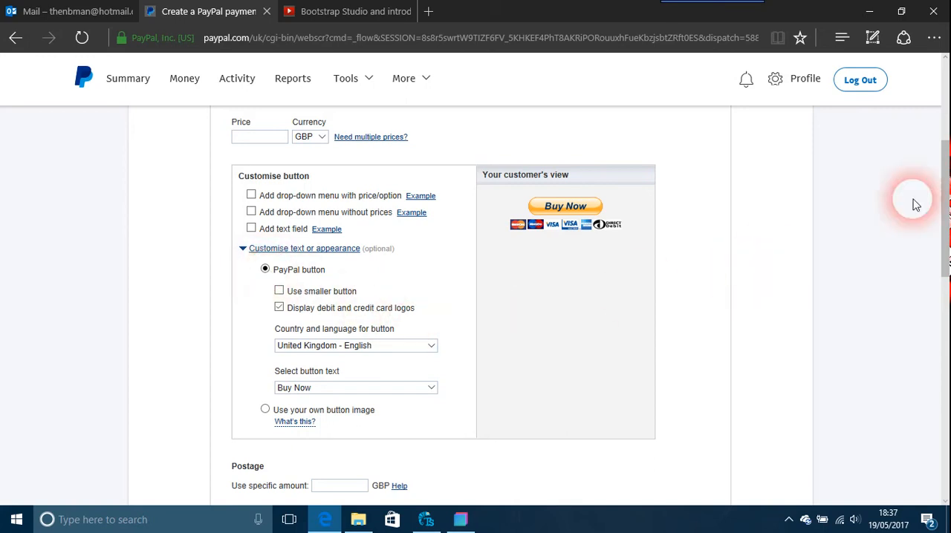
pyautogui.scroll(-3)
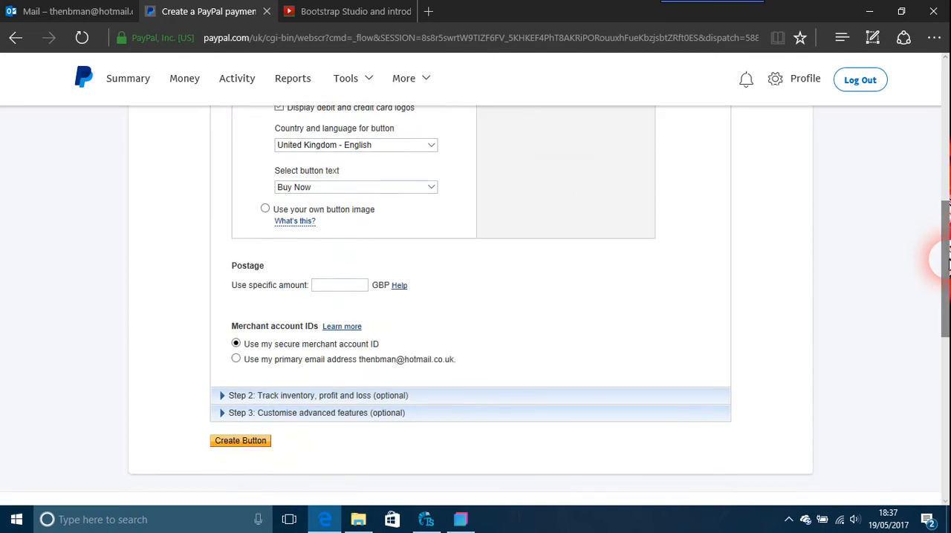
pyautogui.moveTo(344, 453)
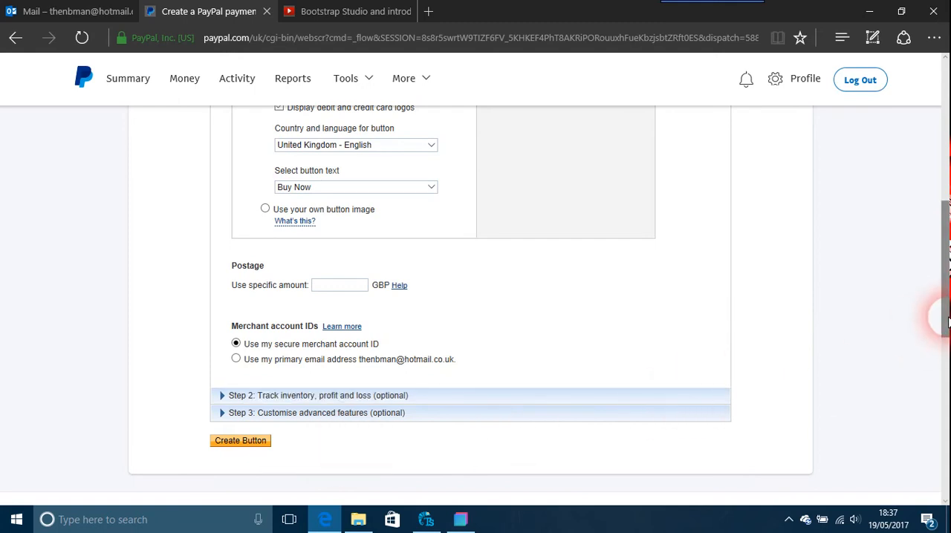
pyautogui.scroll(-3)
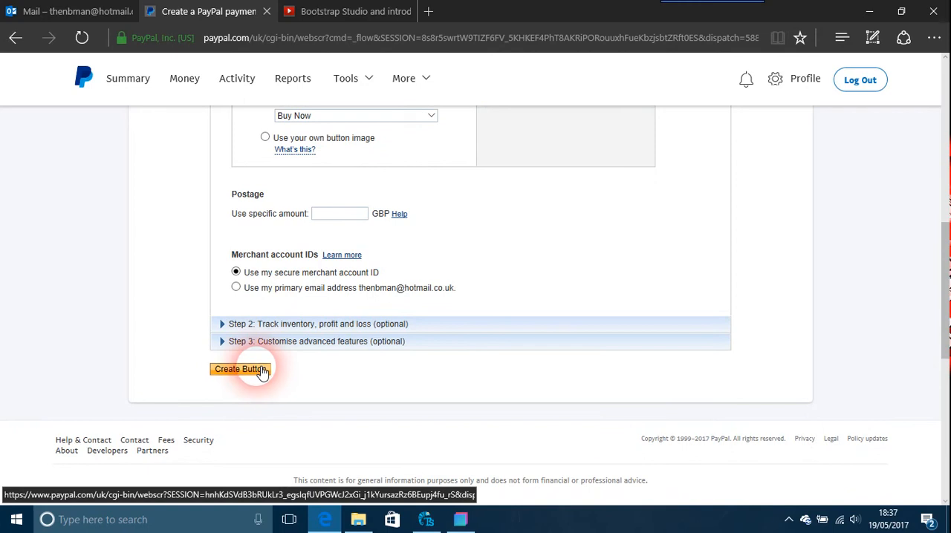
pyautogui.click(240, 369)
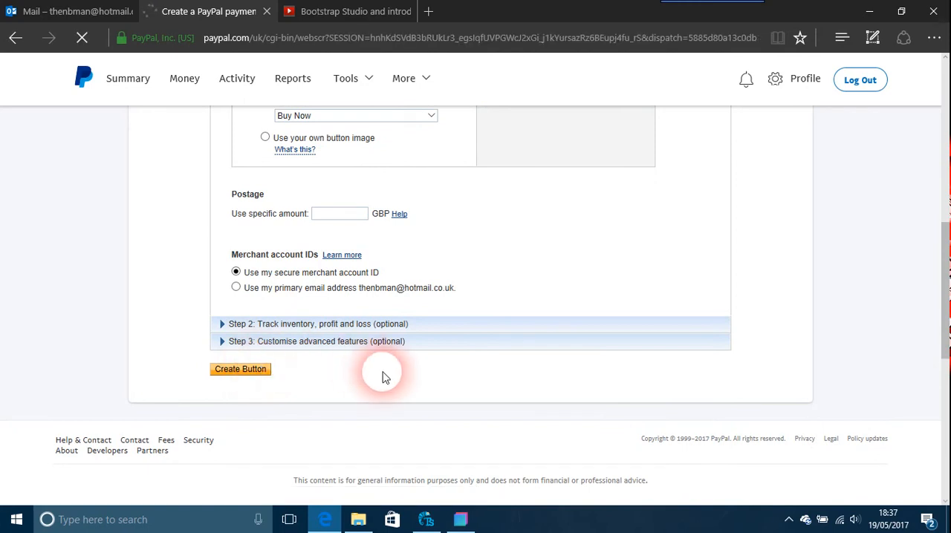
pyautogui.click(240, 369)
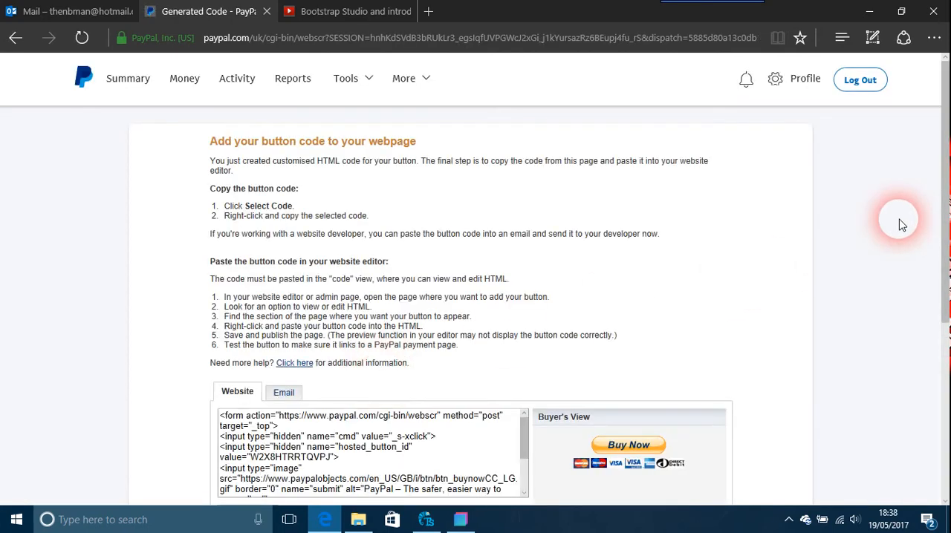
# Step: Select the generated Website button code and bring up the Bootstrap Studio product page
pyautogui.scroll(-3)
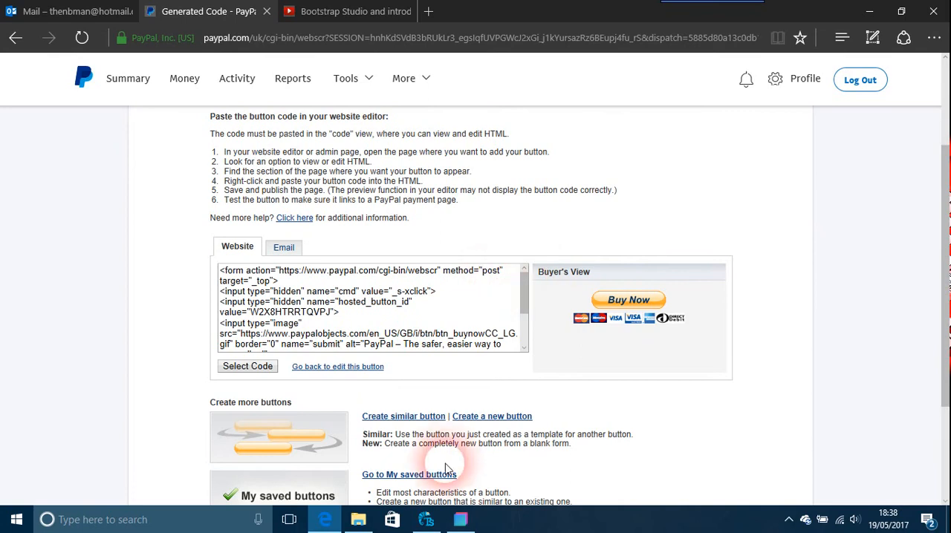
pyautogui.click(460, 519)
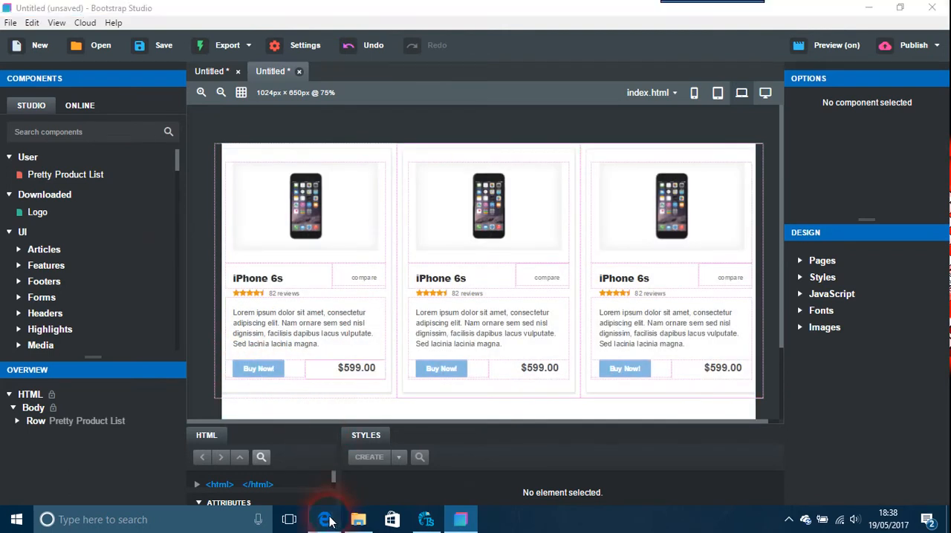
pyautogui.click(325, 519)
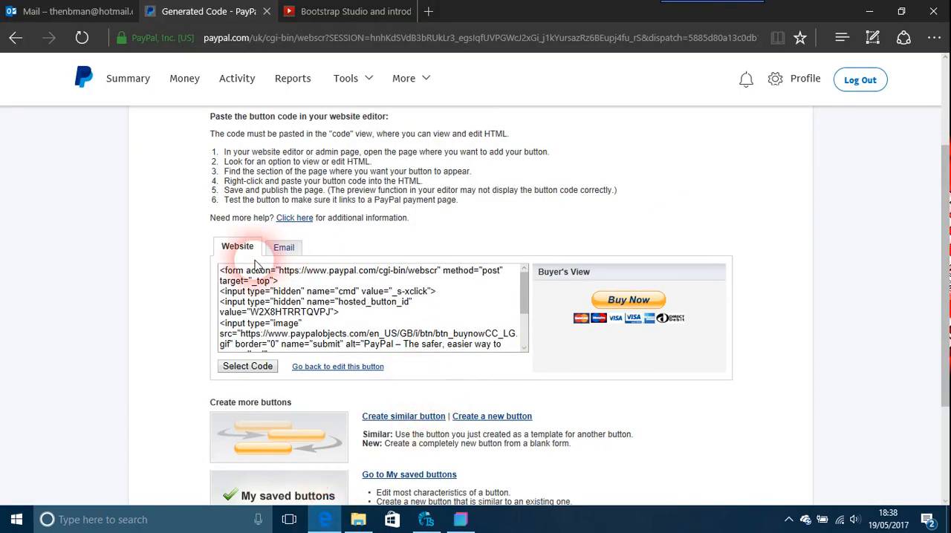
pyautogui.click(253, 271)
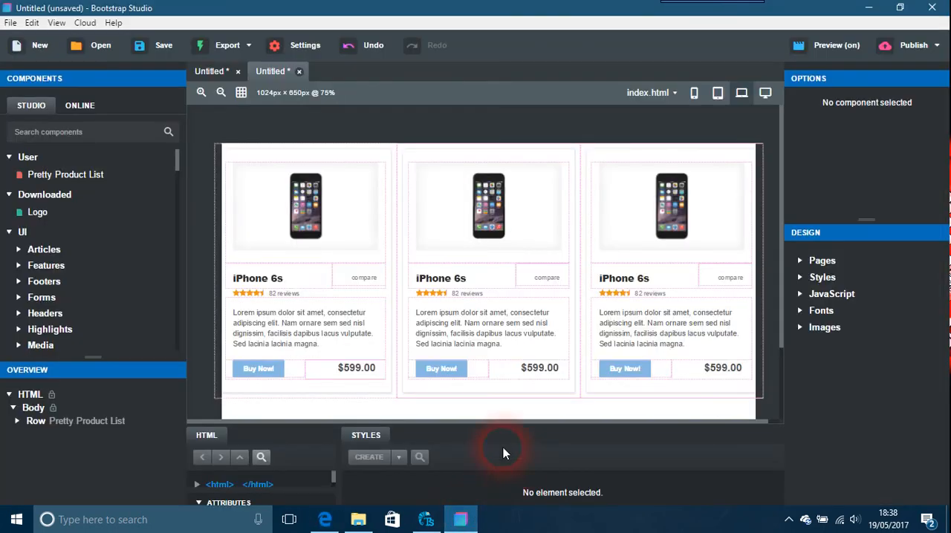
# Step: Convert the first card's Buy Now button to HTML and edit its Custom Code with PayPal's code
pyautogui.click(258, 368)
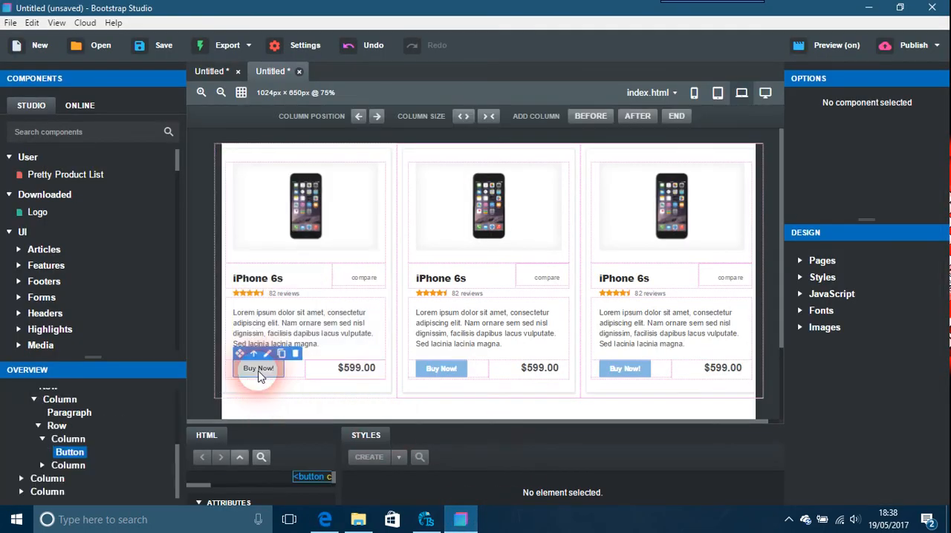
pyautogui.rightClick(258, 368)
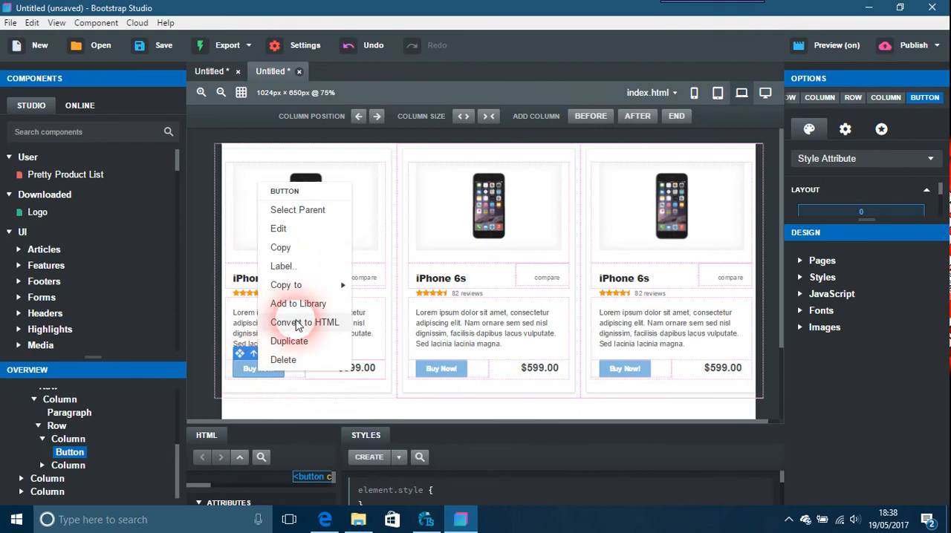
pyautogui.click(304, 322)
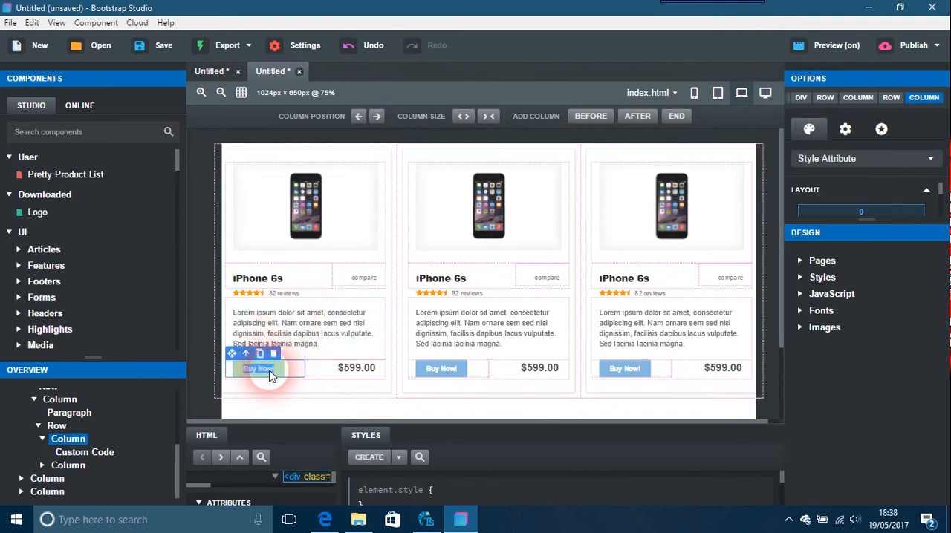
pyautogui.click(259, 368)
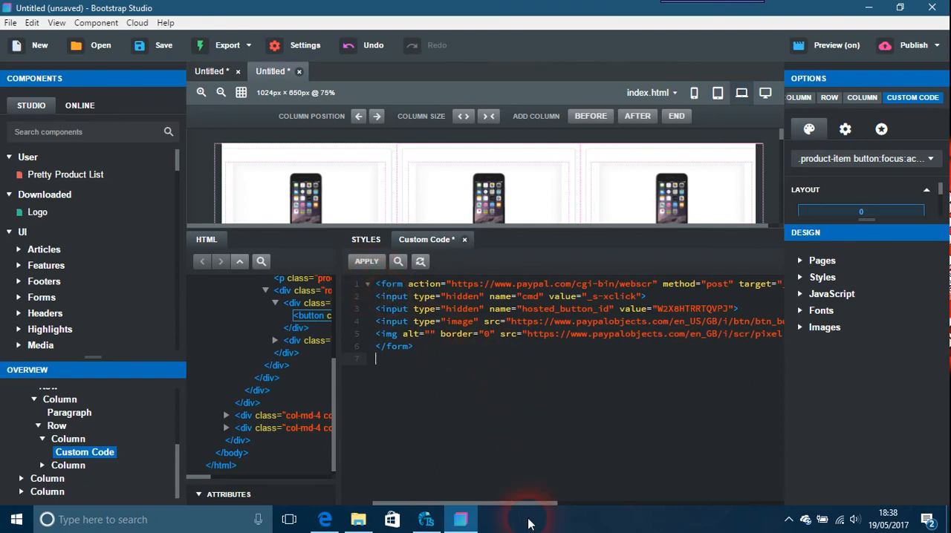
pyautogui.moveTo(683, 137)
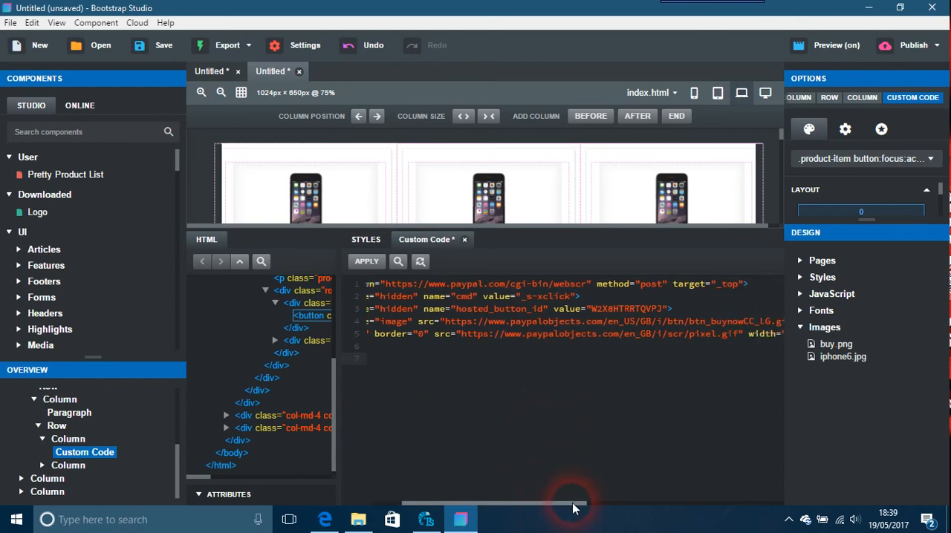
# Step: Change the input image src to buy.png and turn on live preview
pyautogui.moveTo(572, 505); pyautogui.dragTo(591, 505)
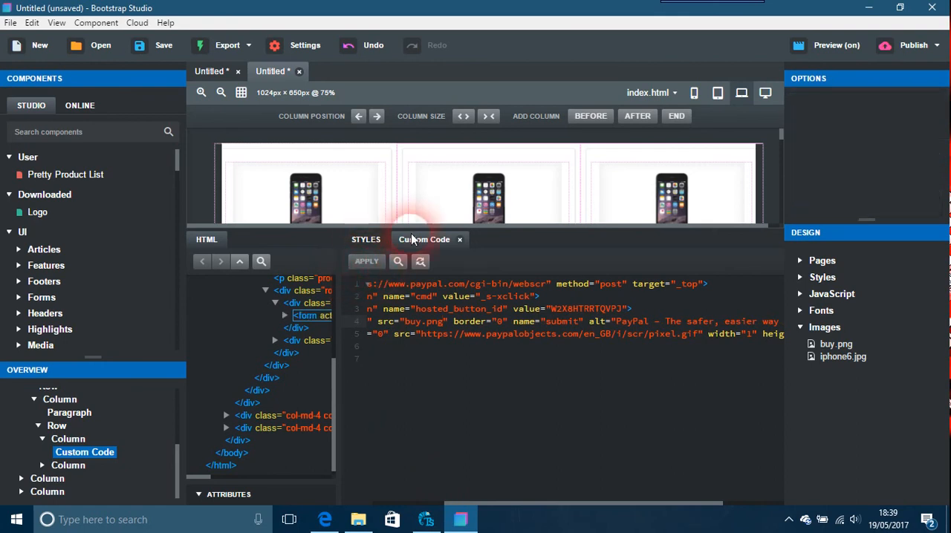
pyautogui.click(798, 46)
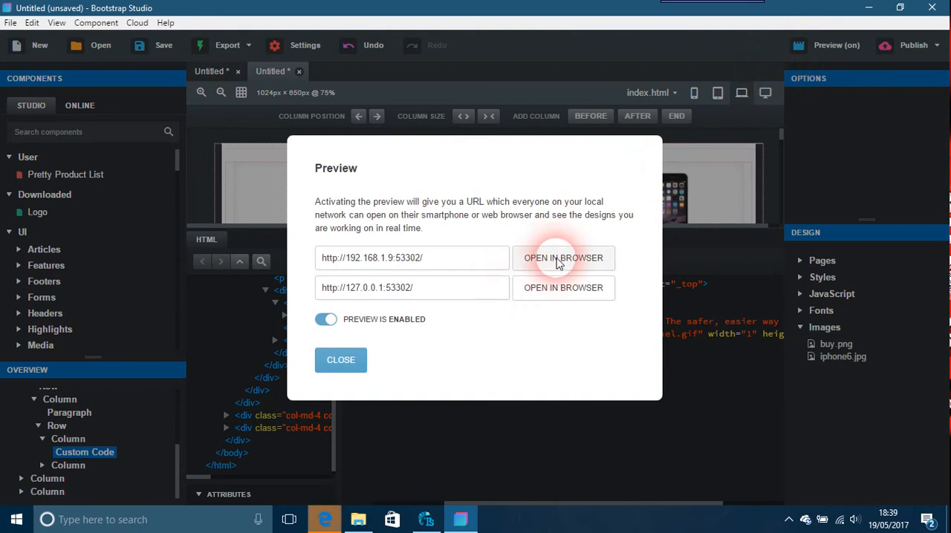
# Step: Open the local network preview in the browser and click the blue Buy Now image
pyautogui.click(563, 258)
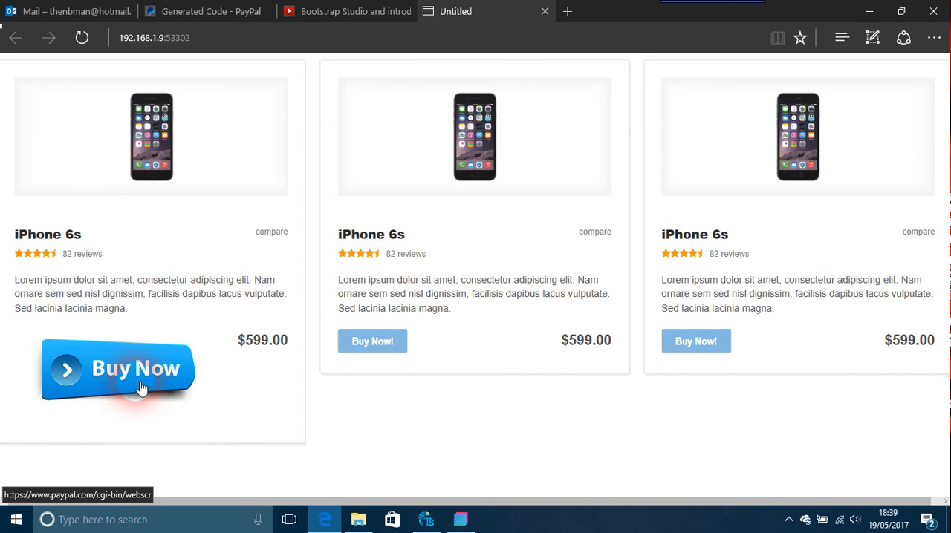
pyautogui.click(136, 369)
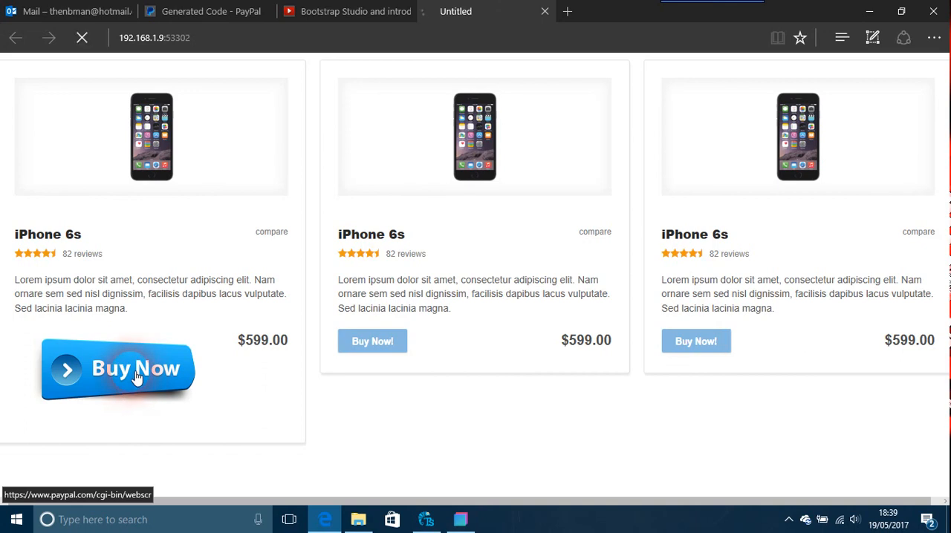
# Step: Check PayPal's checkout purchase details page, then go back to Bootstrap Studio
pyautogui.click(117, 368)
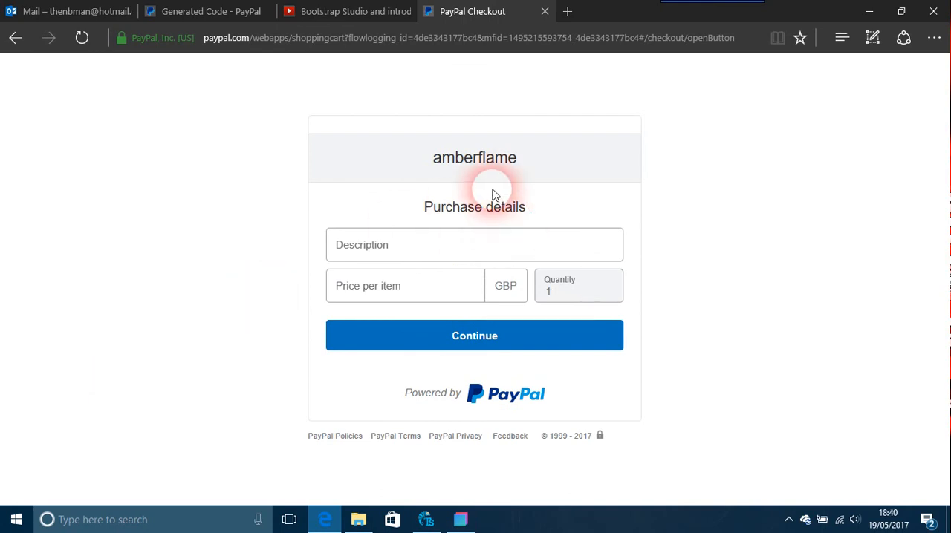
pyautogui.moveTo(457, 175)
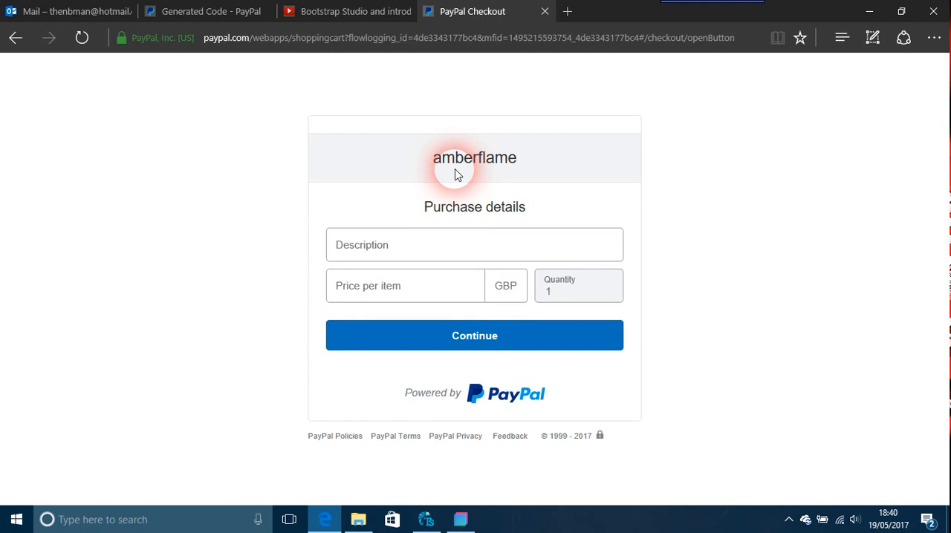
pyautogui.moveTo(540, 142)
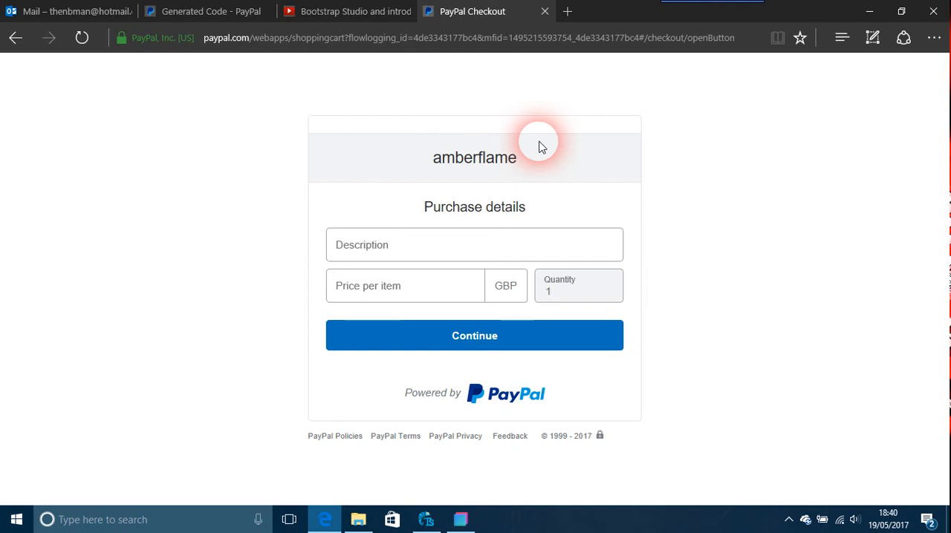
pyautogui.click(460, 519)
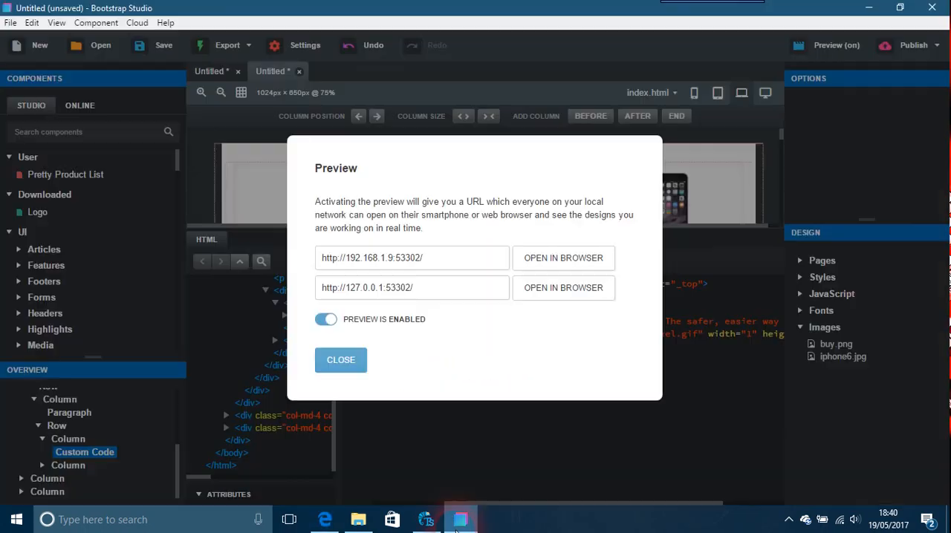
# Step: Close the Preview dialog to show the custom code block beside the cards
pyautogui.click(340, 360)
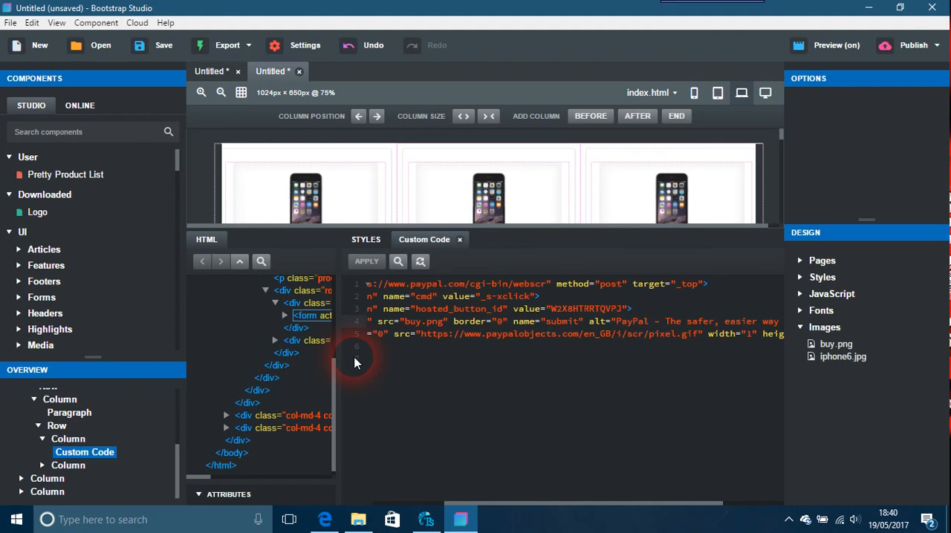
pyautogui.moveTo(325, 520)
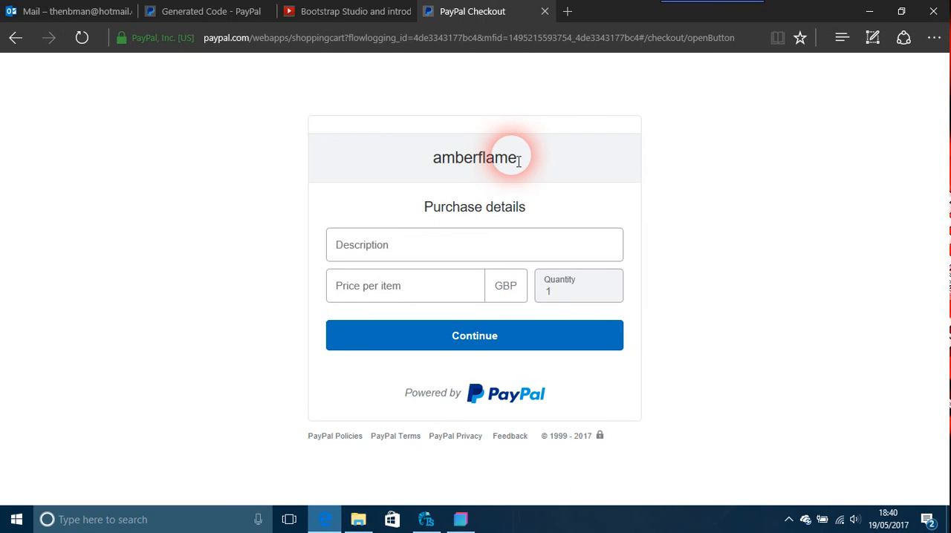
pyautogui.moveTo(487, 235)
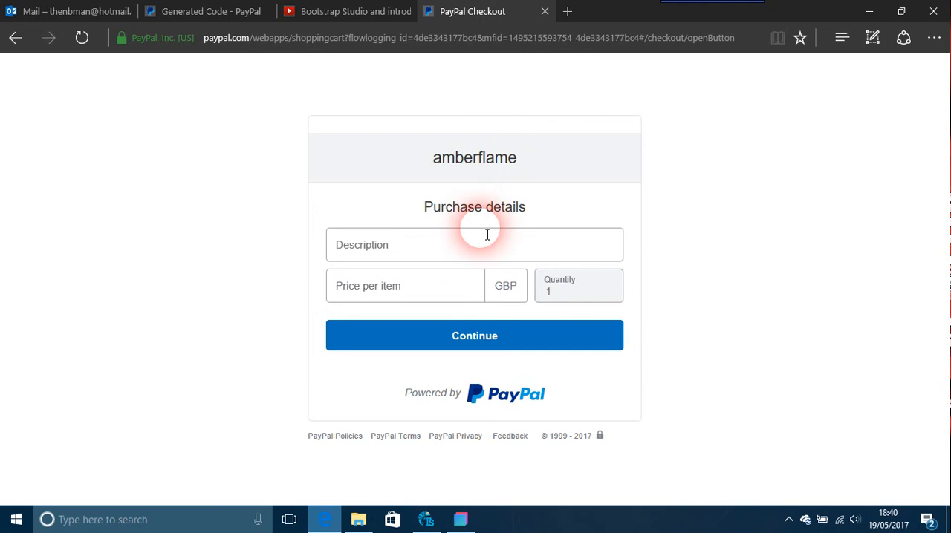